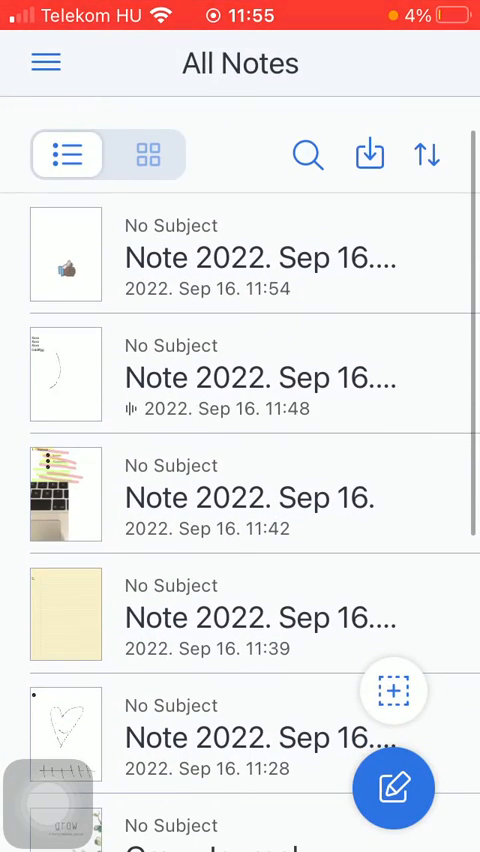
- Scroll the All Notes list to the yellow lined note 'Note 2022. Sep 16. (3)' and open it
{"action": "scroll", "scroll_direction": "down", "scroll_amount": 3}
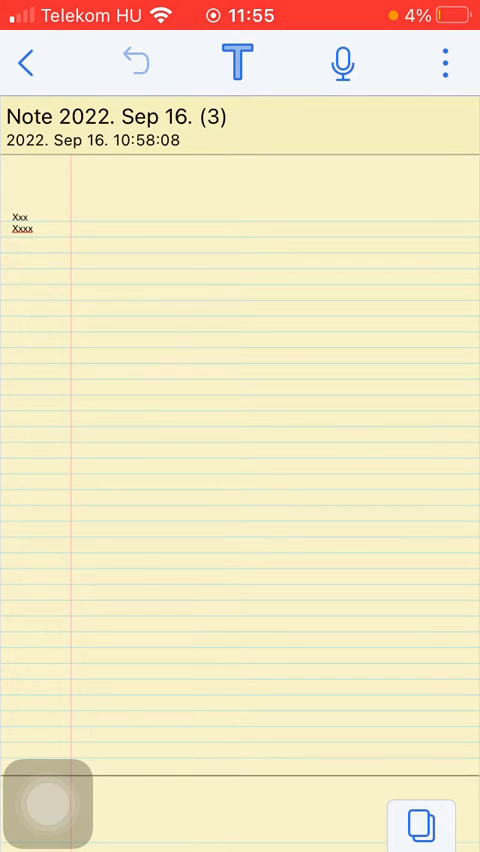
{"action": "left_click", "coordinate": [444, 62]}
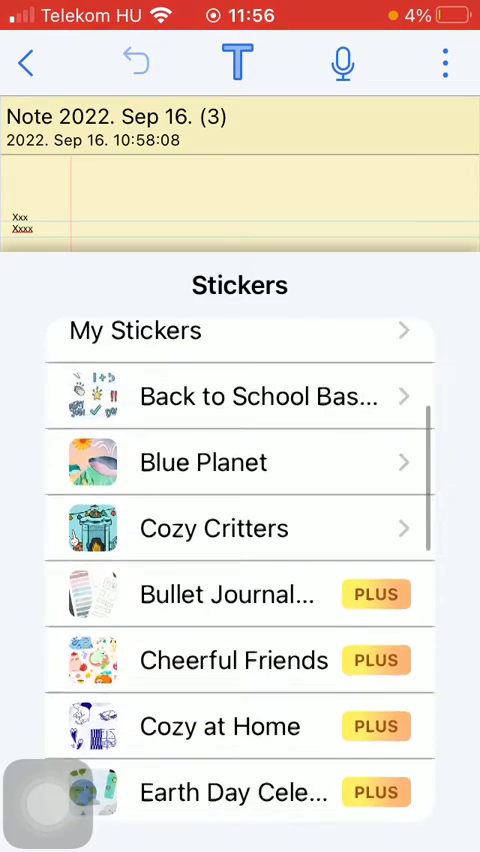
- Add the orange spiral shell sticker from the Blue Planet pack to the note
{"action": "scroll", "scroll_direction": "down", "scroll_amount": 3}
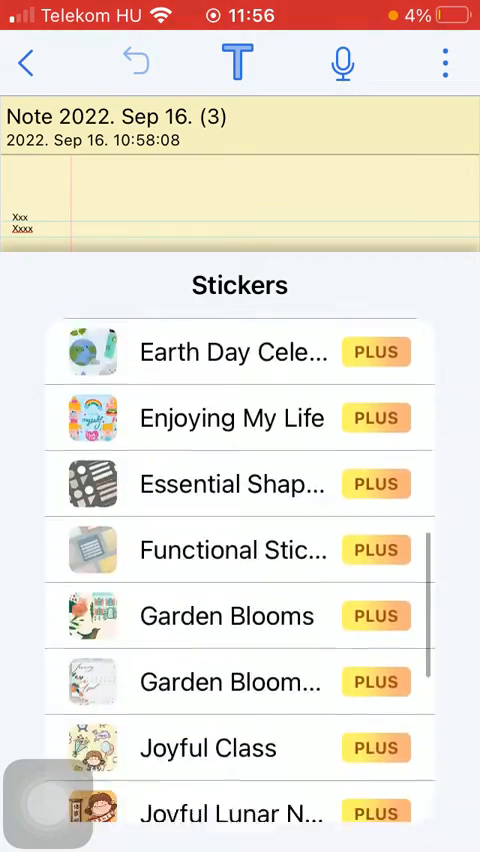
{"action": "scroll", "scroll_direction": "down", "scroll_amount": 3}
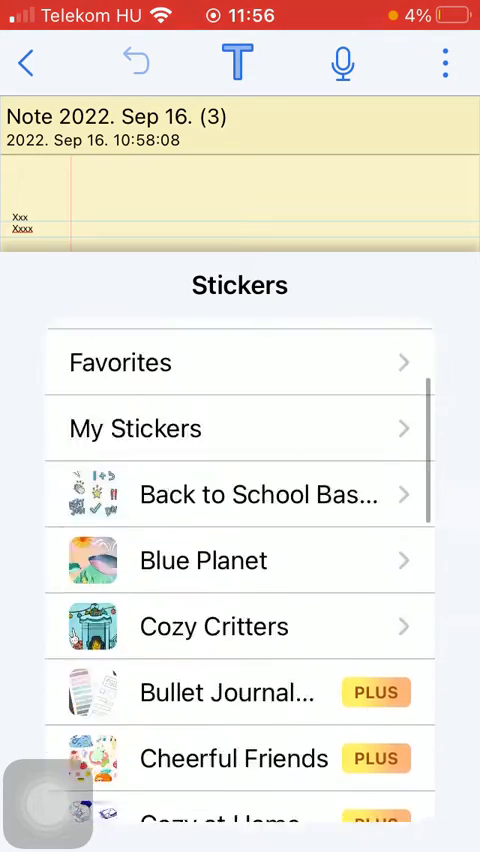
{"action": "left_click", "coordinate": [204, 560]}
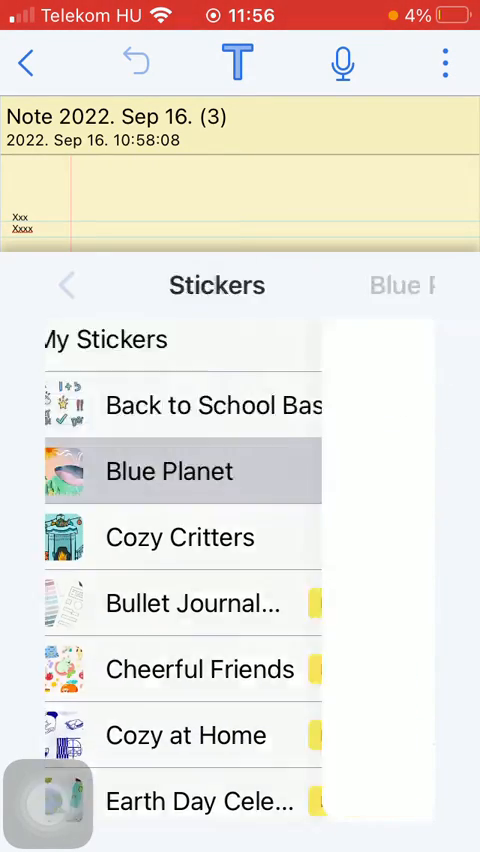
{"action": "left_click", "coordinate": [169, 471]}
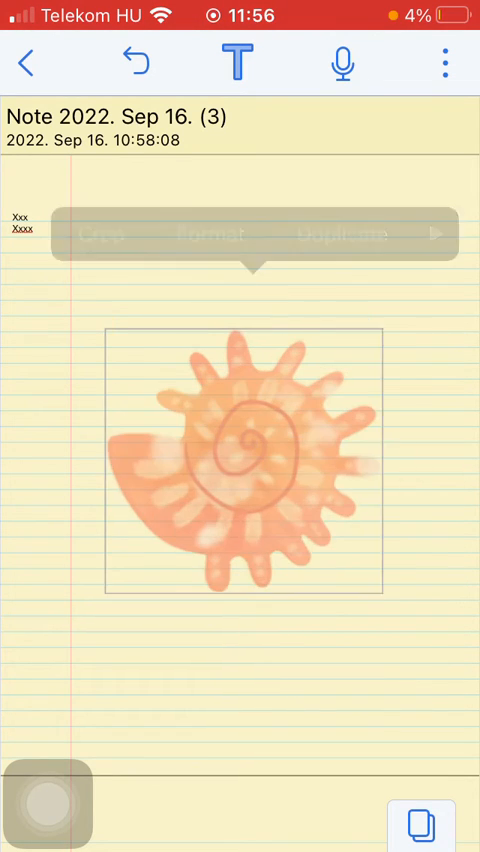
- Select the shell sticker and expand its popup menu to show Cut, Copy and Delete
{"action": "left_click", "coordinate": [245, 460]}
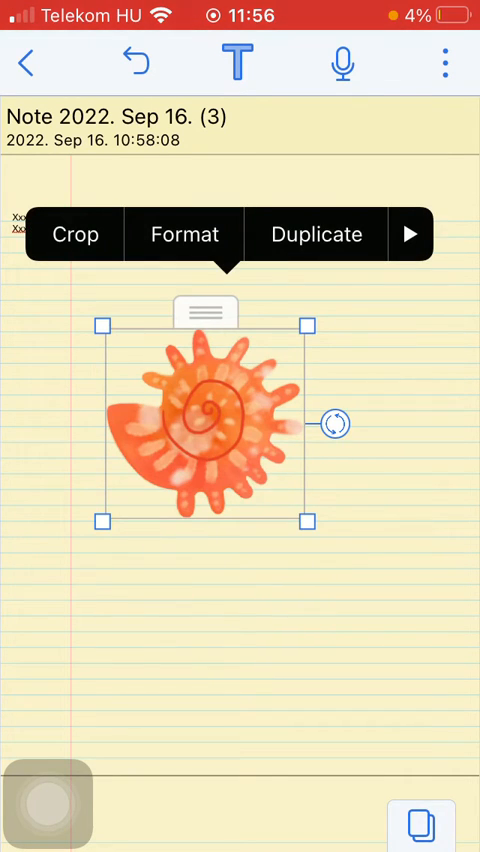
{"action": "left_click", "coordinate": [410, 234]}
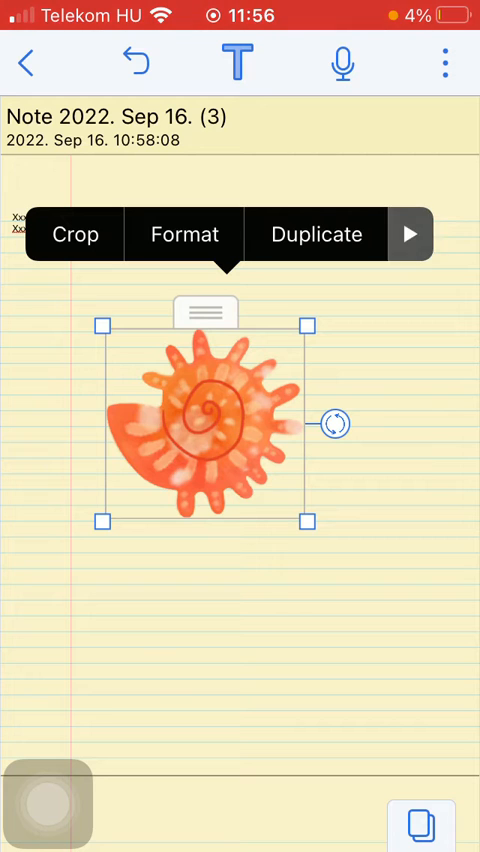
{"action": "left_click", "coordinate": [410, 234]}
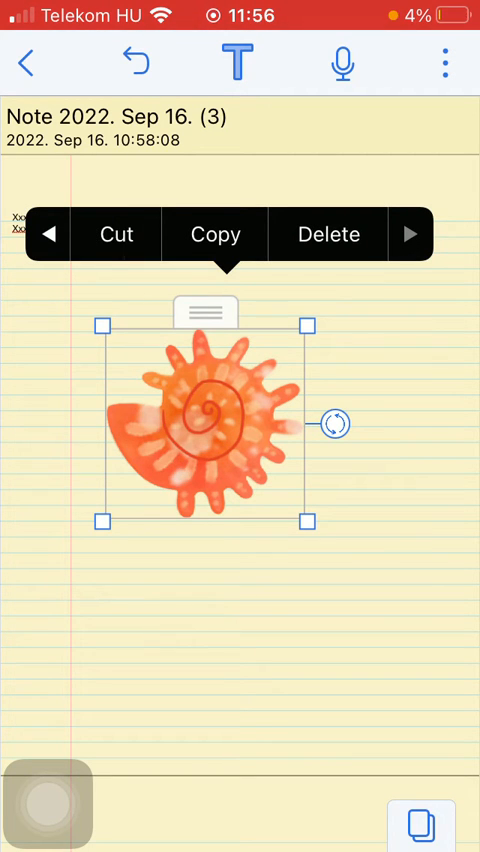